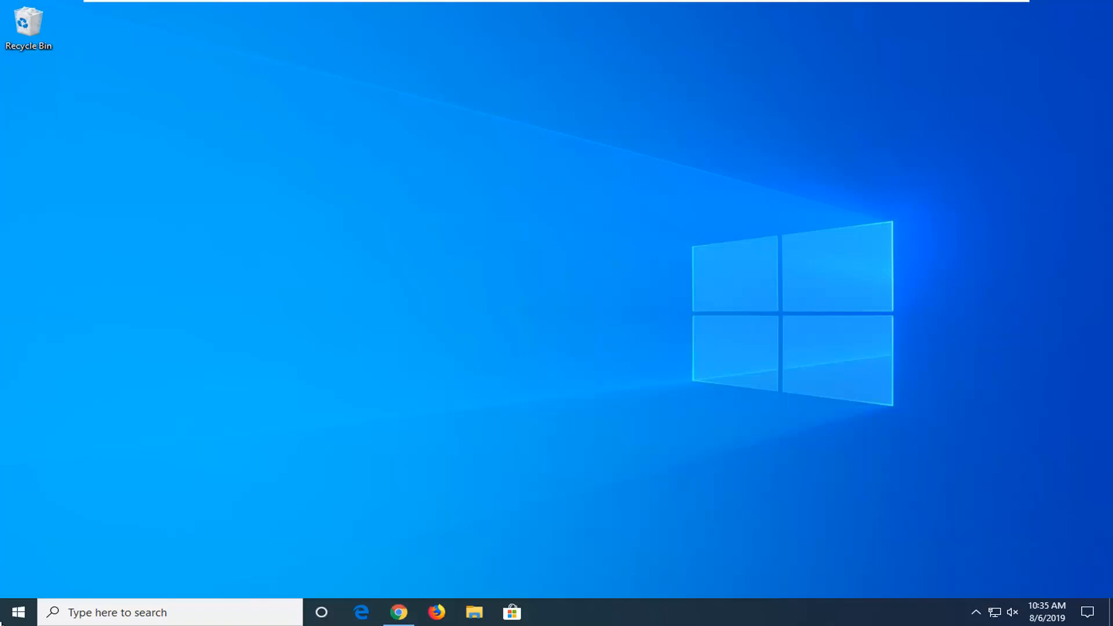
Search the Start menu for 'wikipedia'.
left_click(17, 612)
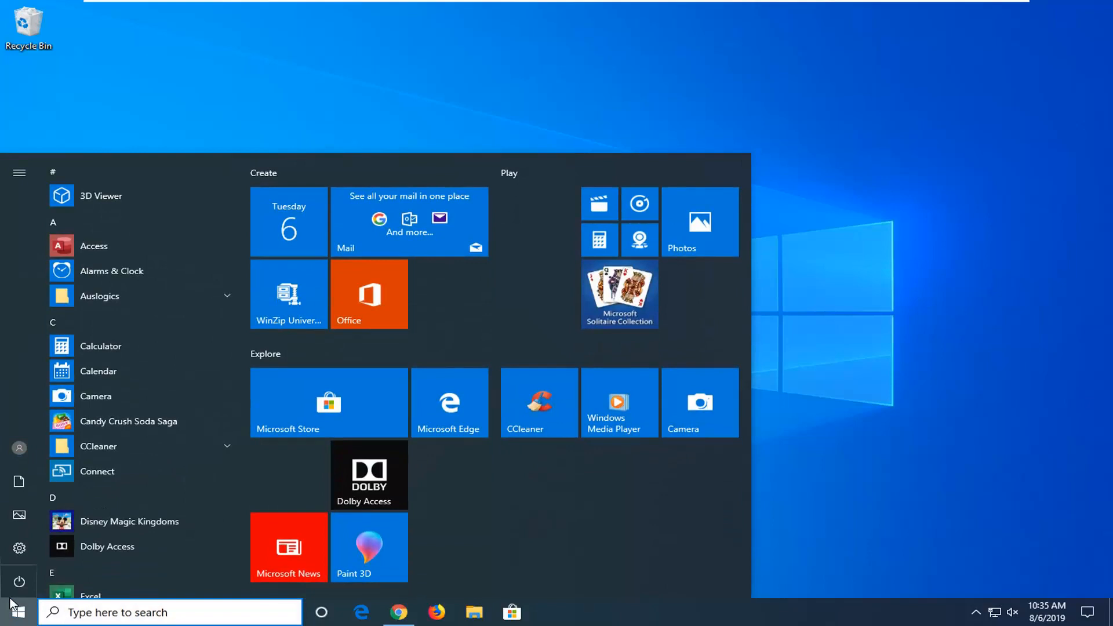
type("w")
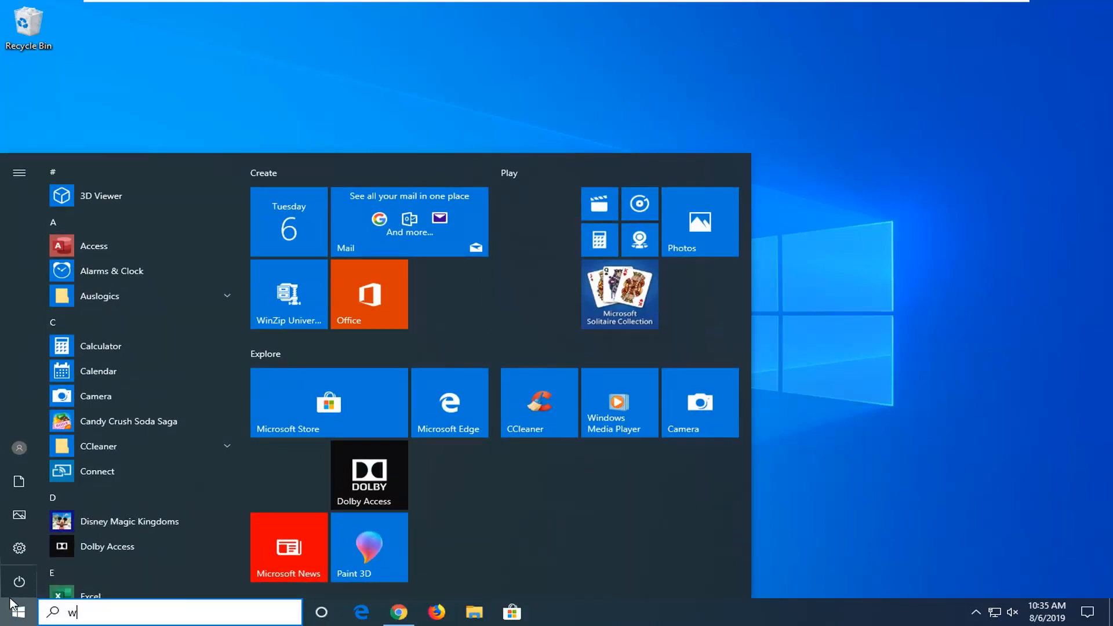
type("ikipedia")
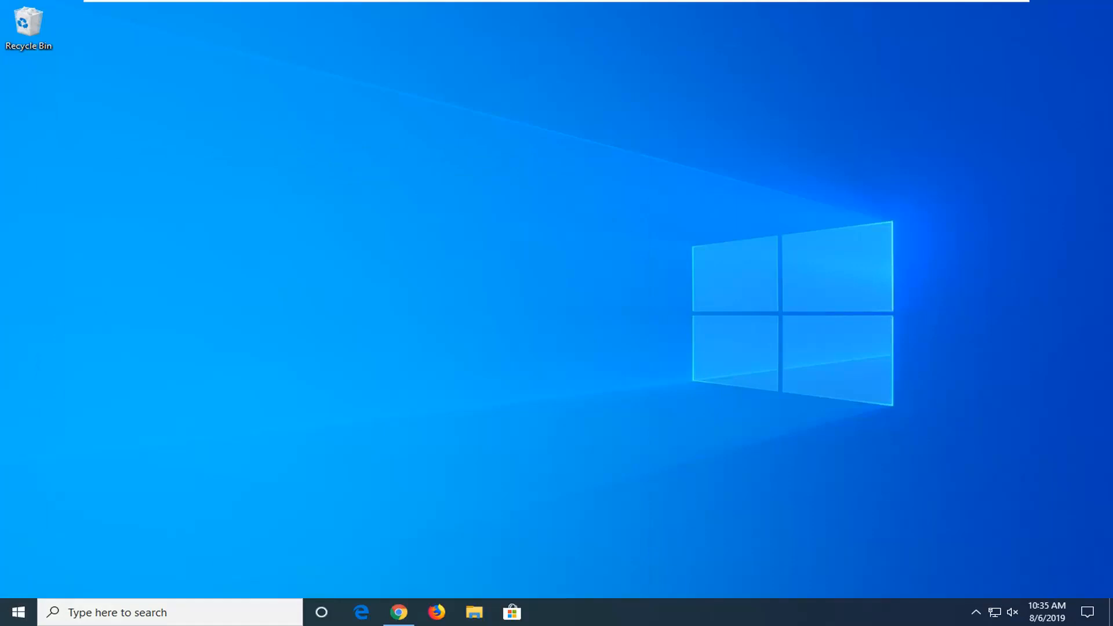
mouse_move(174, 501)
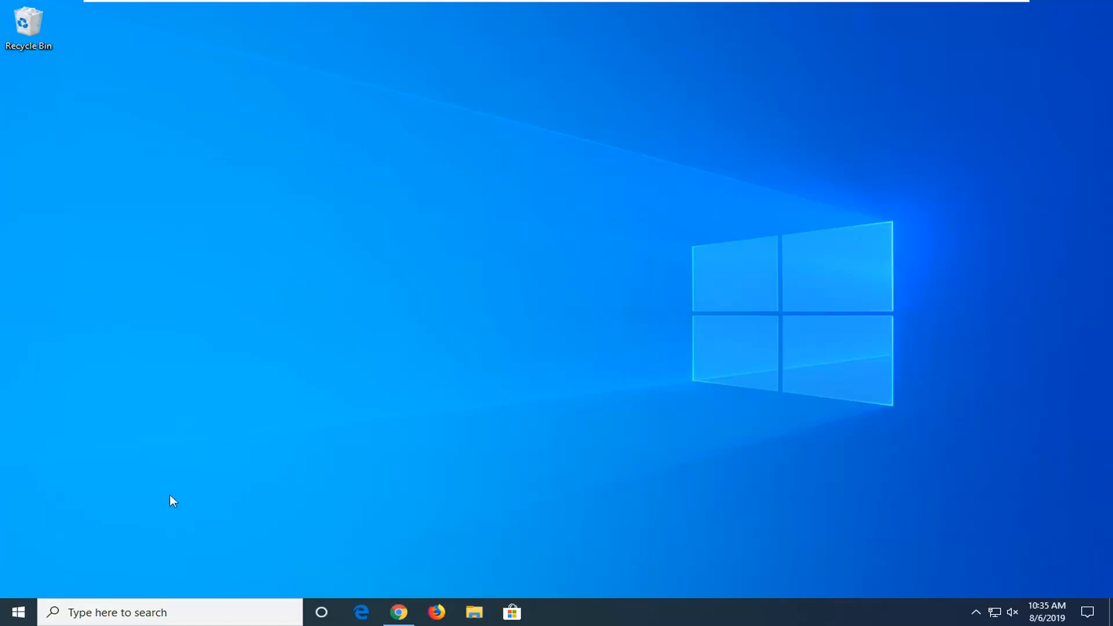
Search 're' in the Start menu and run Registry Editor as administrator, approving the prompt.
left_click(17, 612)
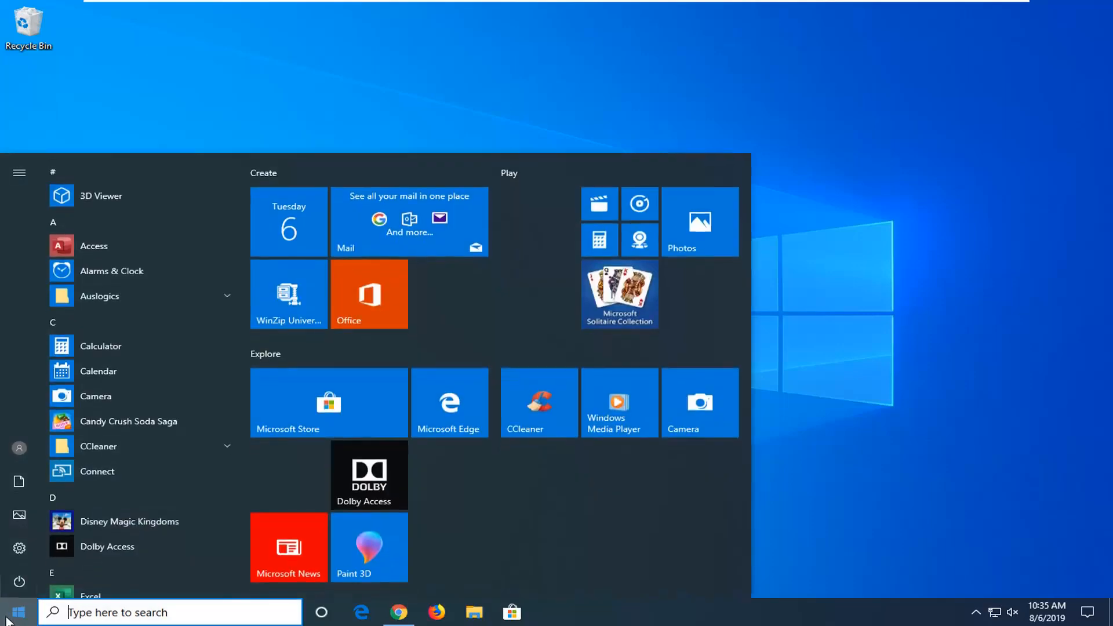
type("regedit")
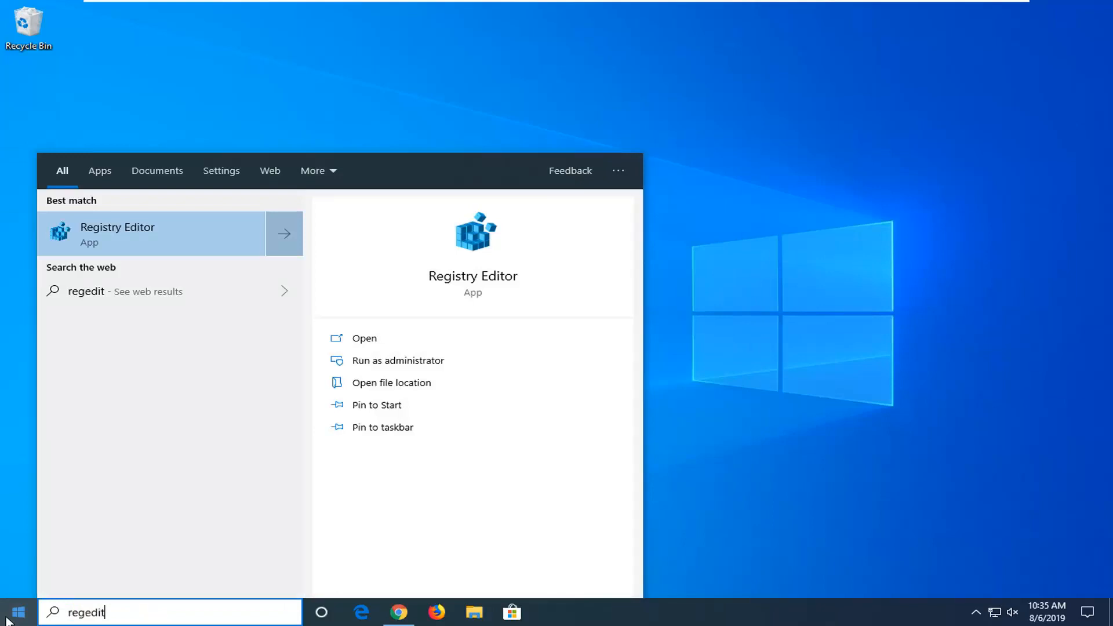
right_click(117, 234)
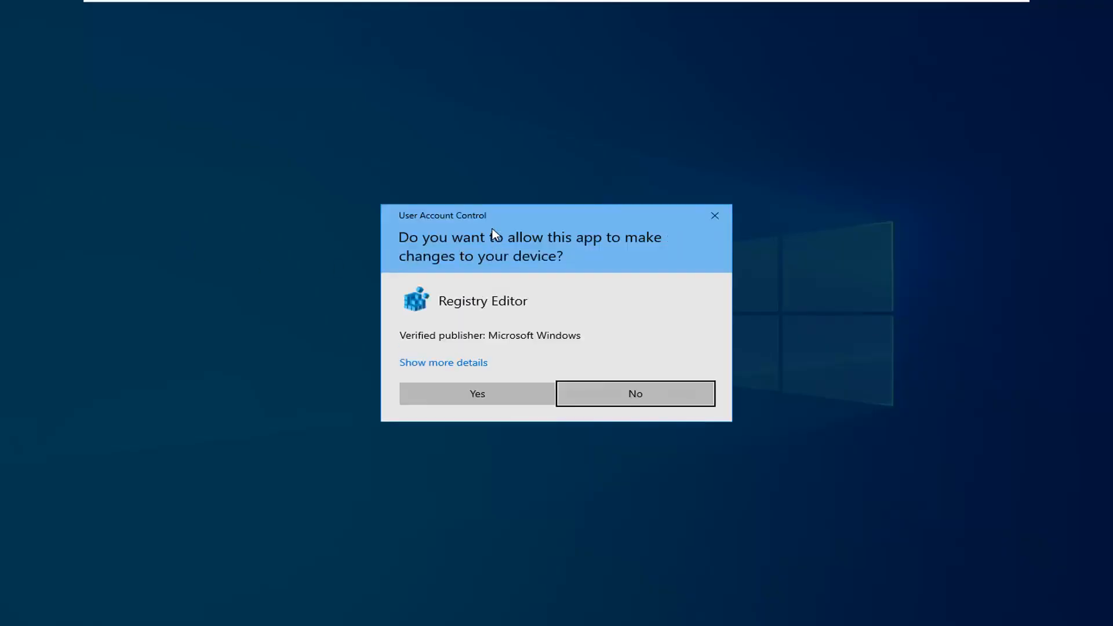
left_click(477, 393)
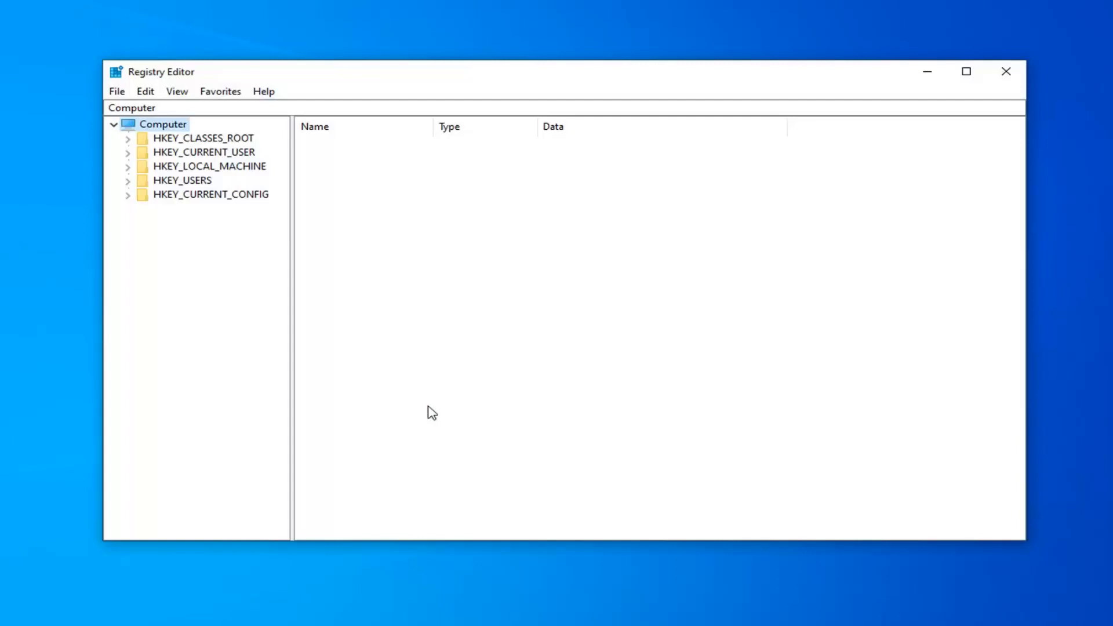
mouse_move(304, 373)
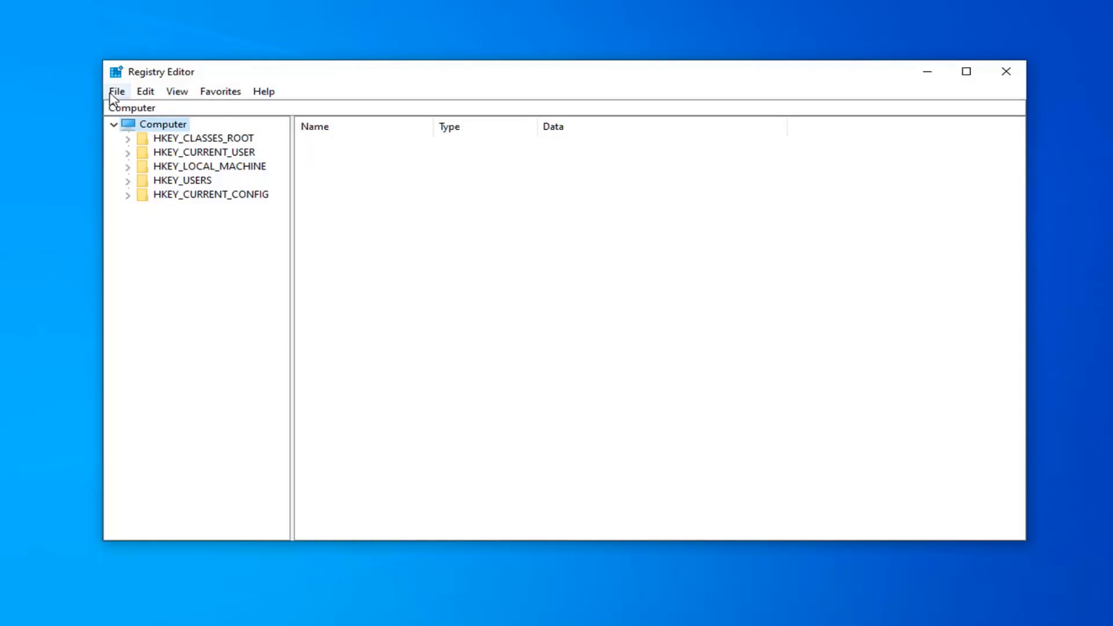
left_click(116, 91)
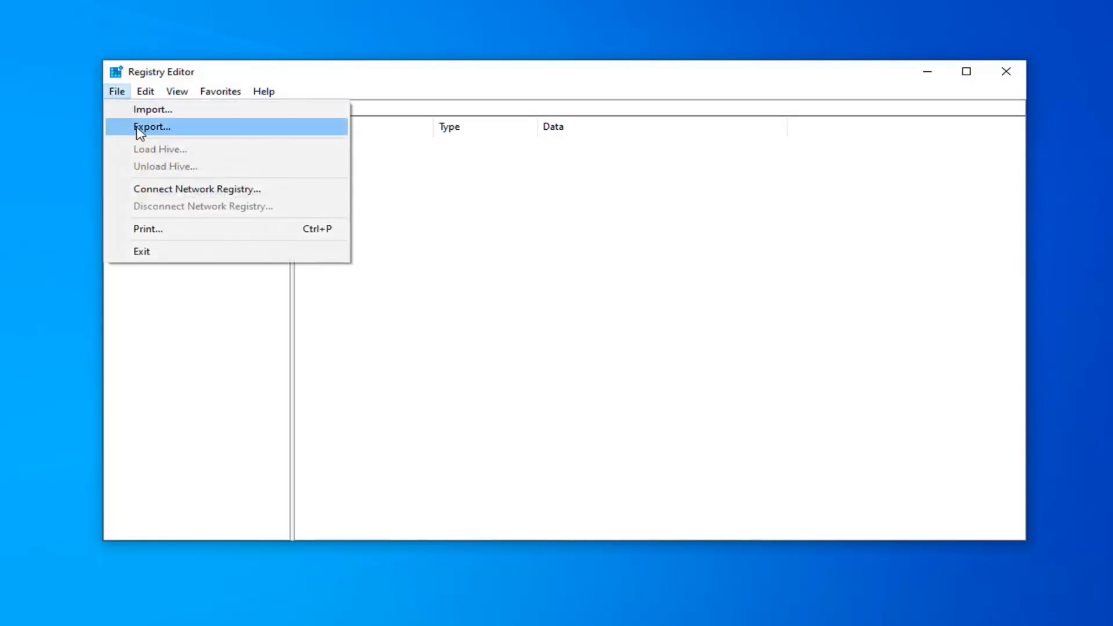
left_click(151, 127)
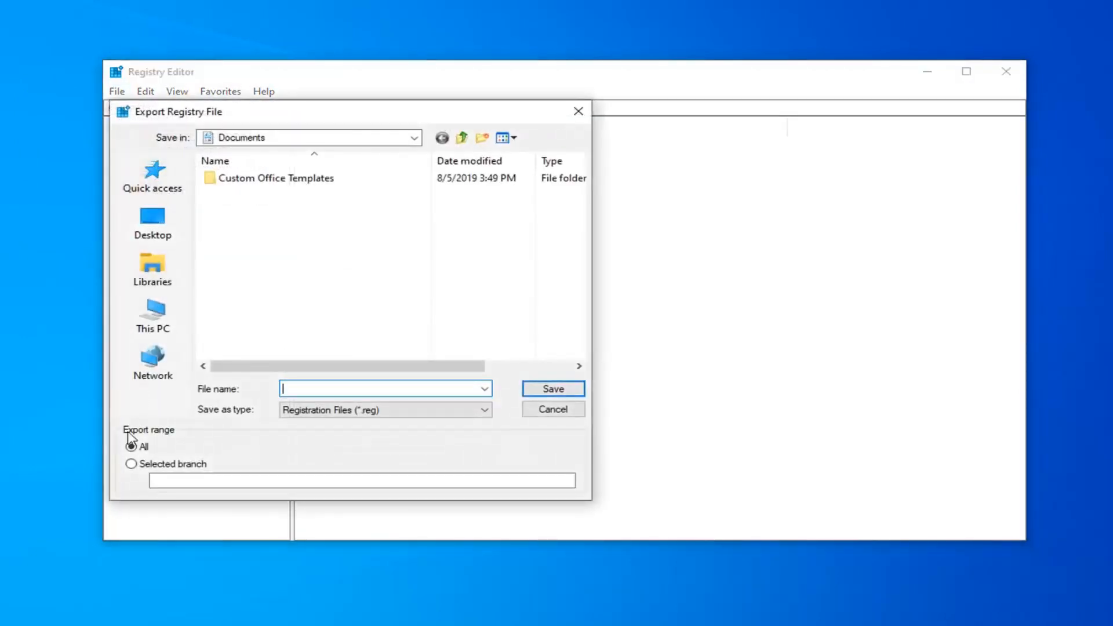
left_click(131, 446)
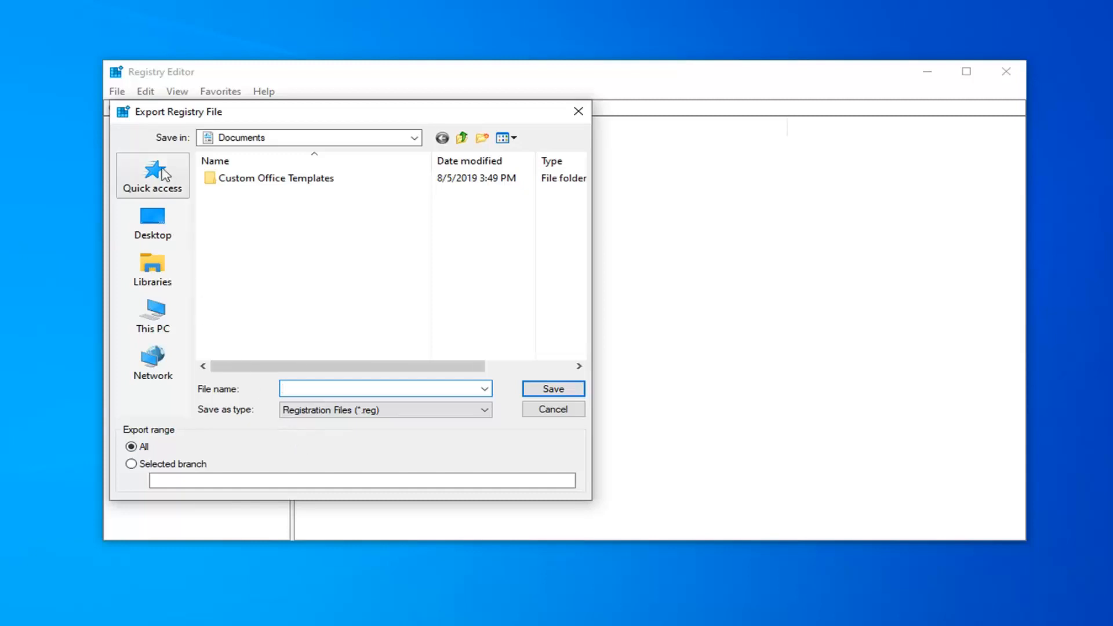
left_click(553, 409)
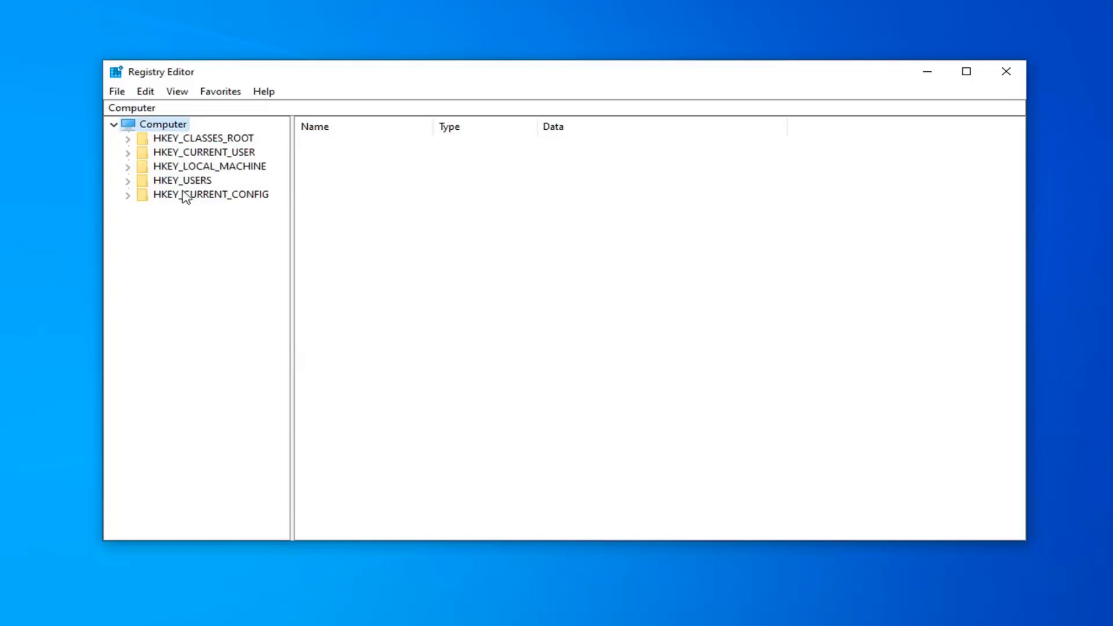
Expand HKEY_CURRENT_USER\SOFTWARE\Microsoft\Windows\CurrentVersion, widen the tree pane, and select Search.
left_click(205, 152)
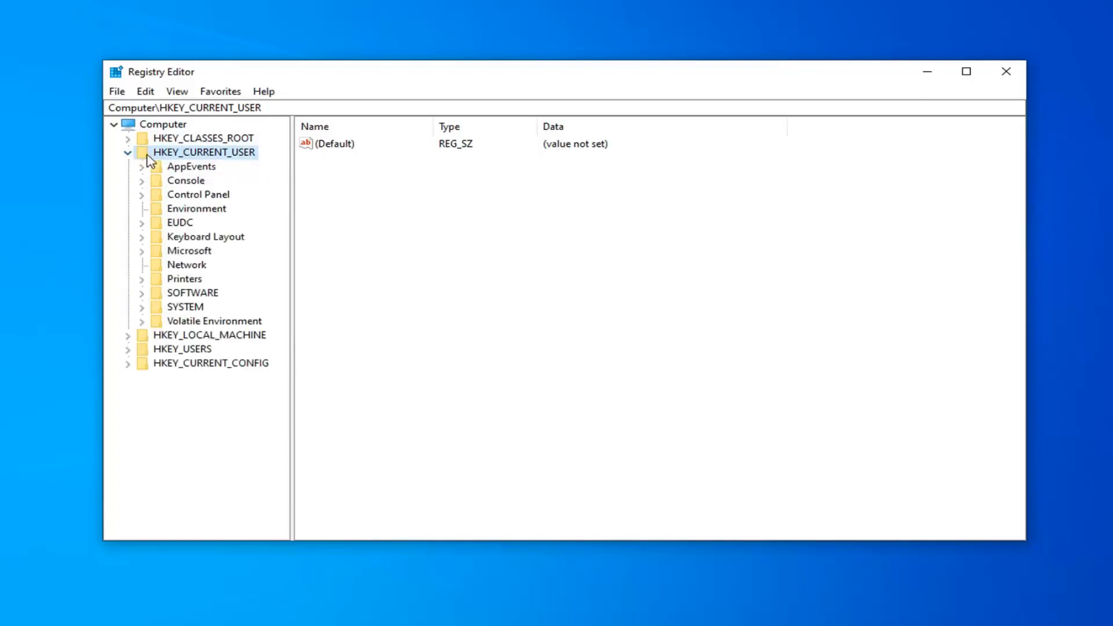
mouse_move(149, 199)
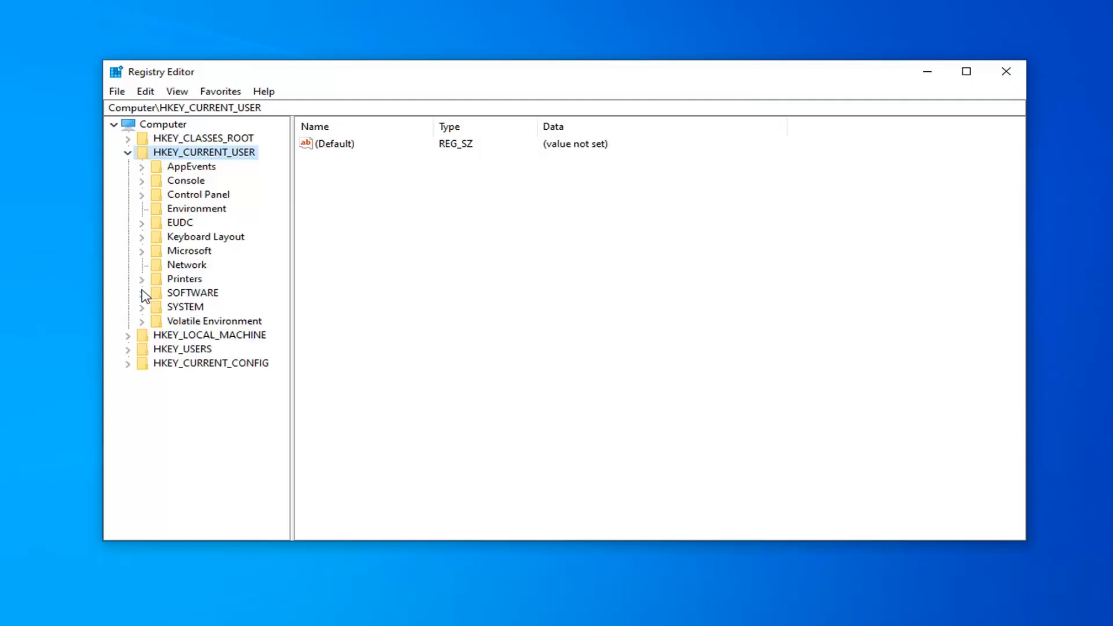
left_click(141, 292)
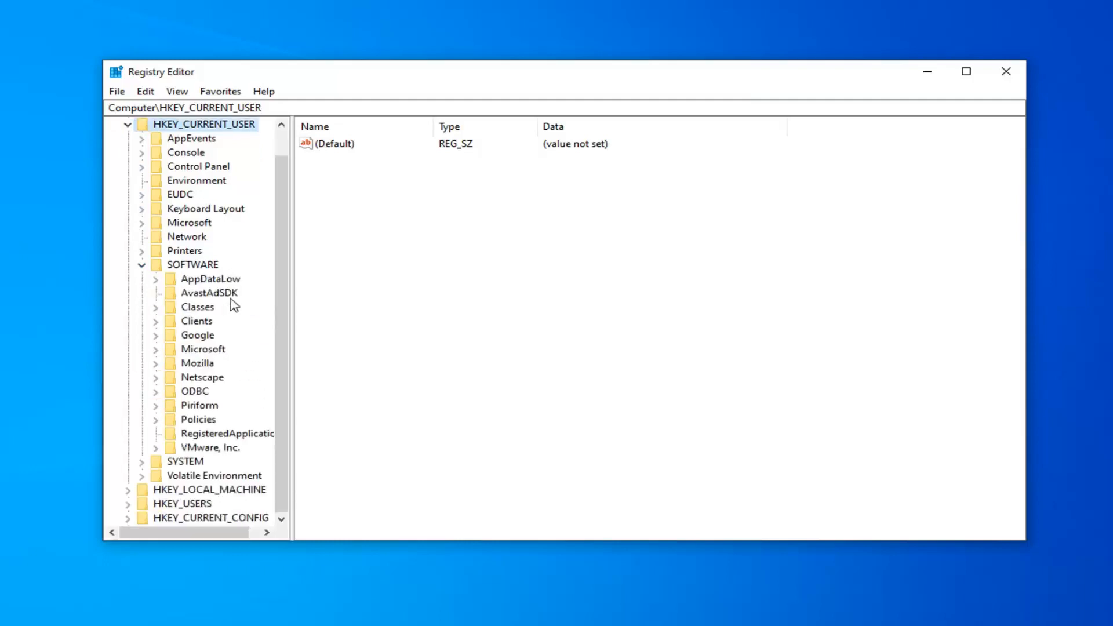
double_click(203, 349)
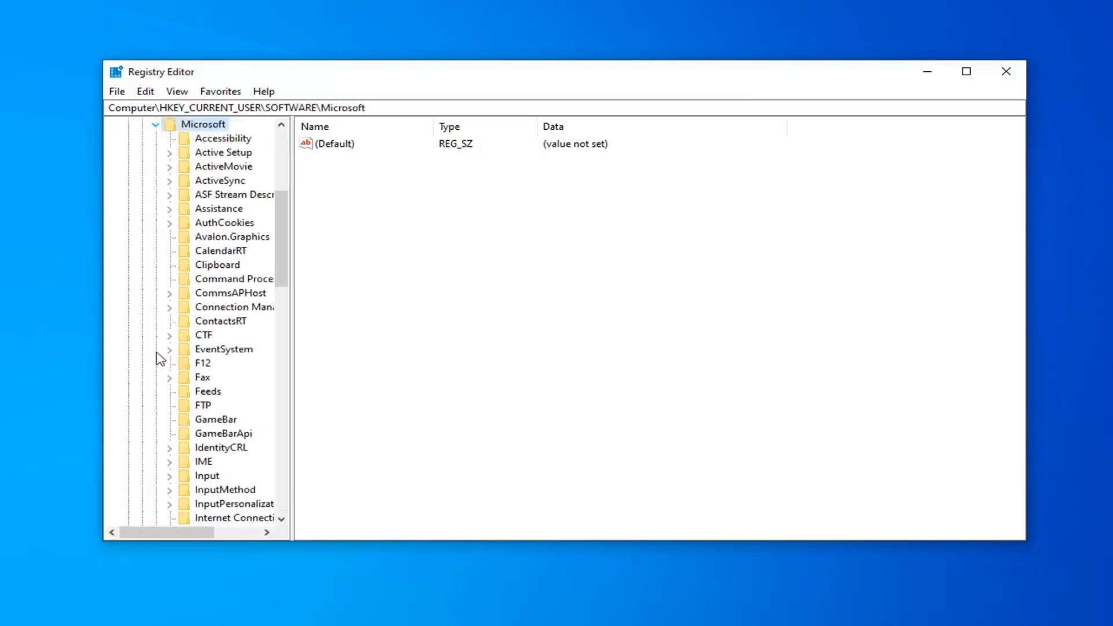
scroll("down", 3)
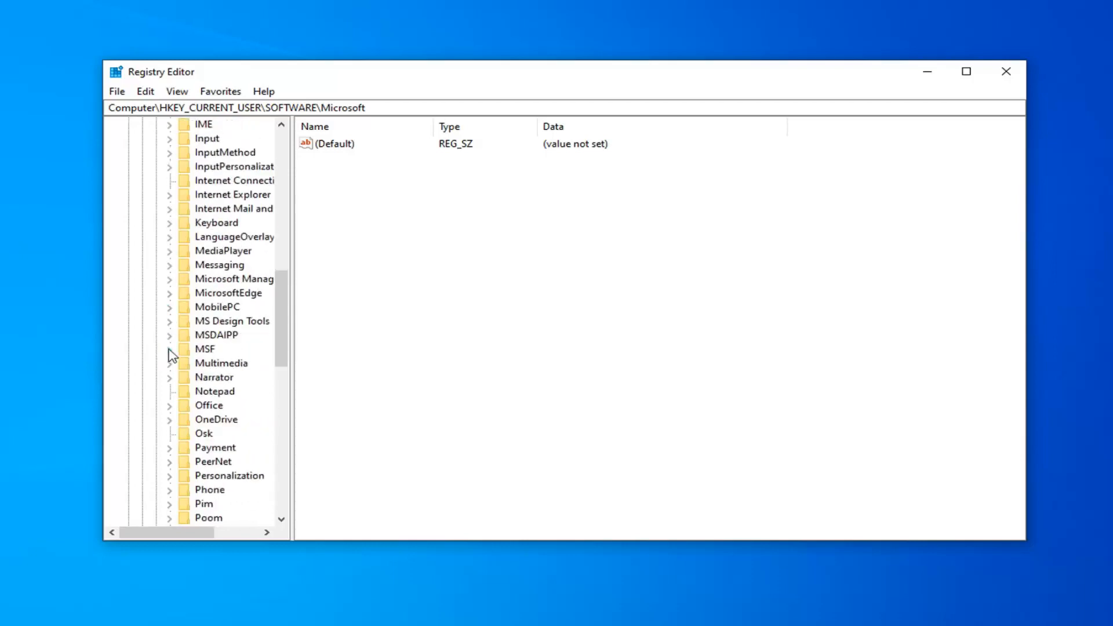
scroll("down", 3)
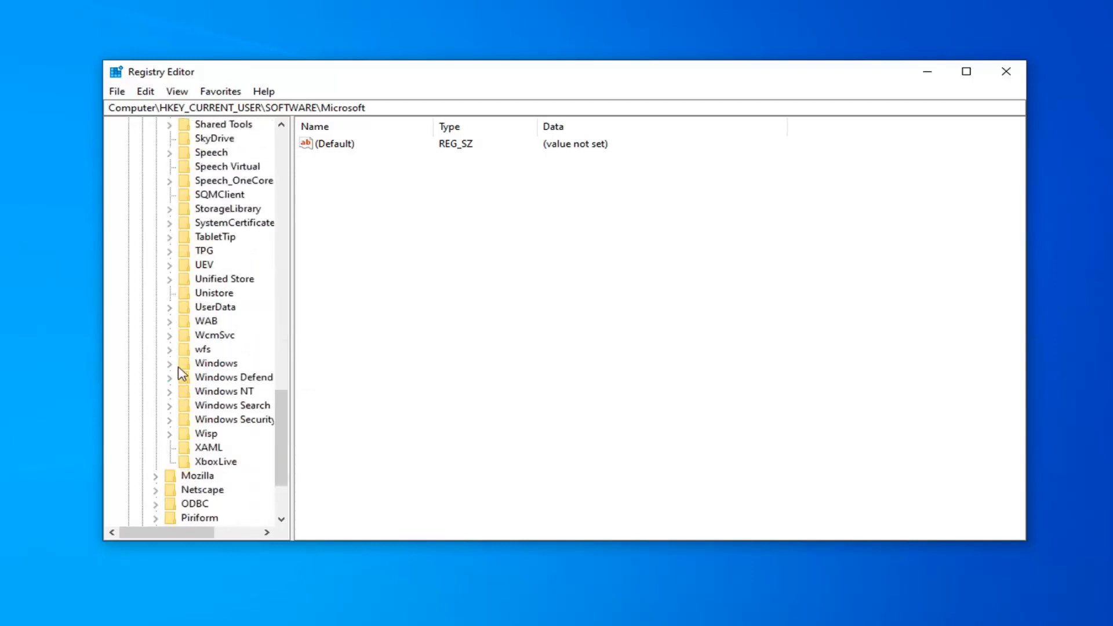
left_click(168, 363)
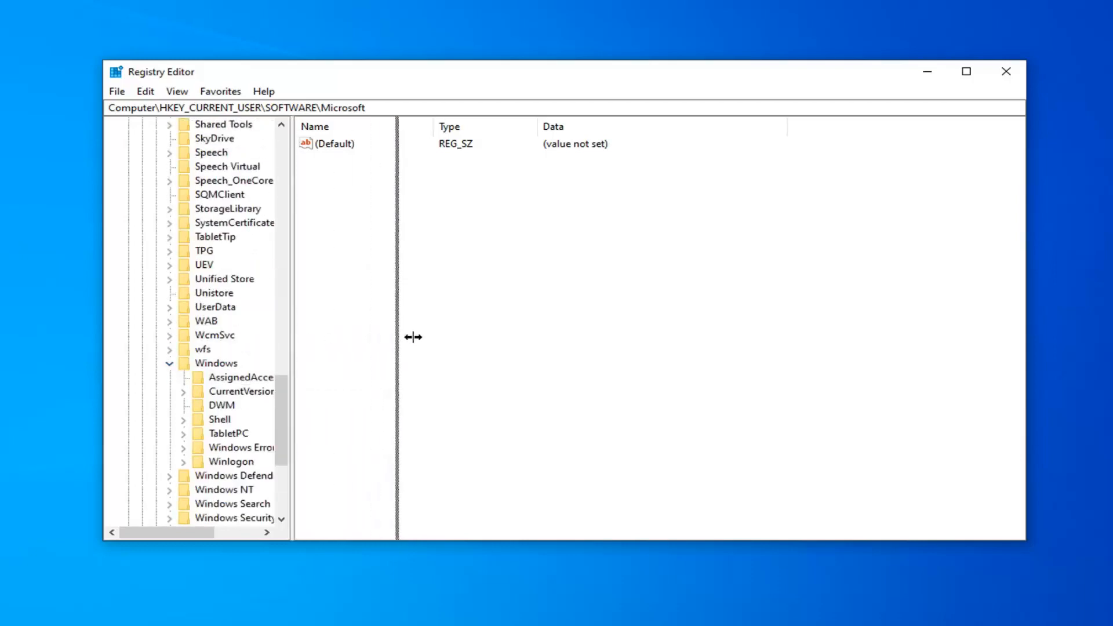
left_click_drag(413, 336, 417, 336)
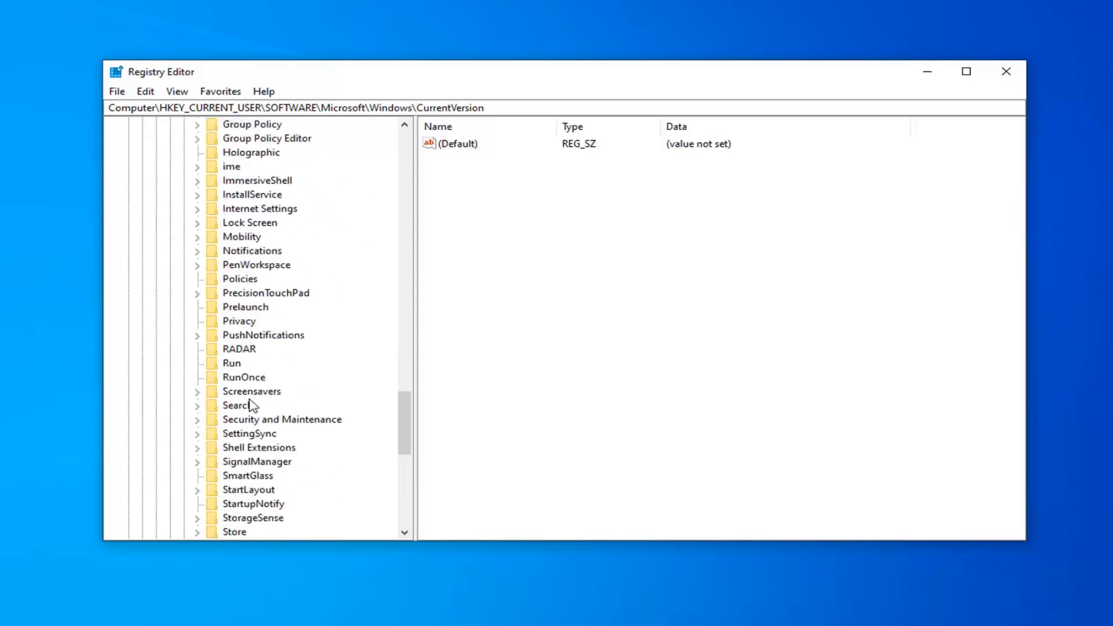
left_click(238, 404)
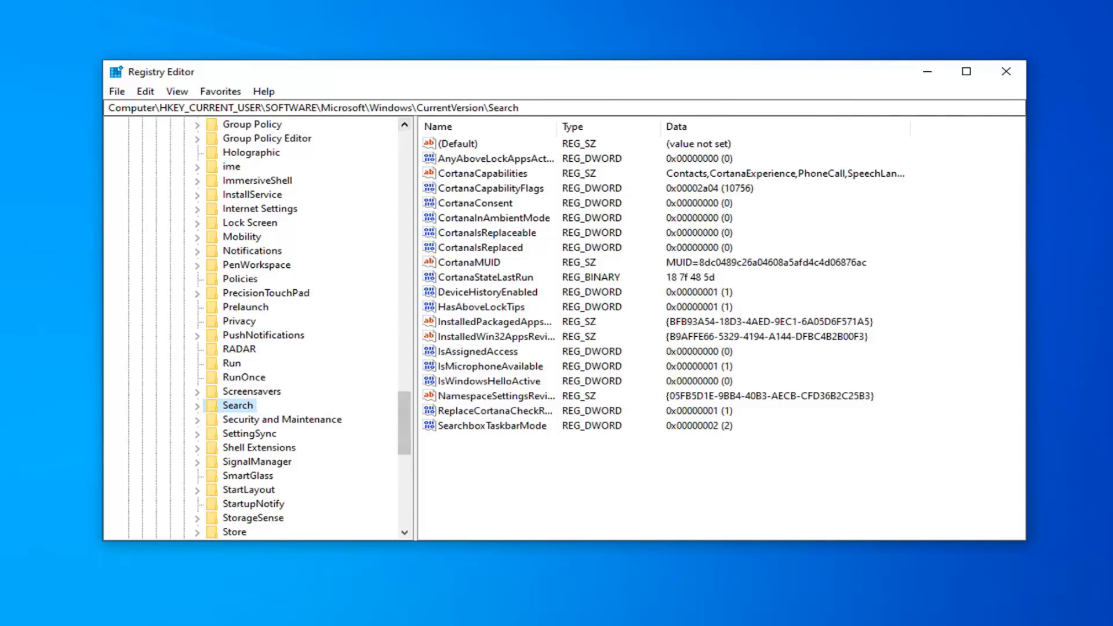
left_click(313, 107)
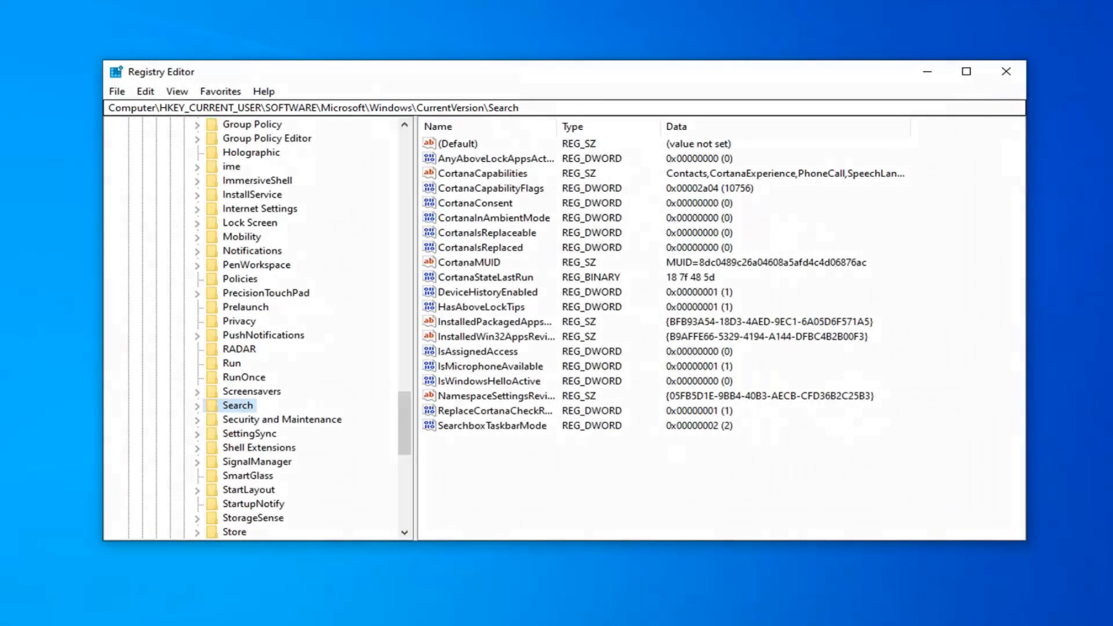
mouse_move(67, 133)
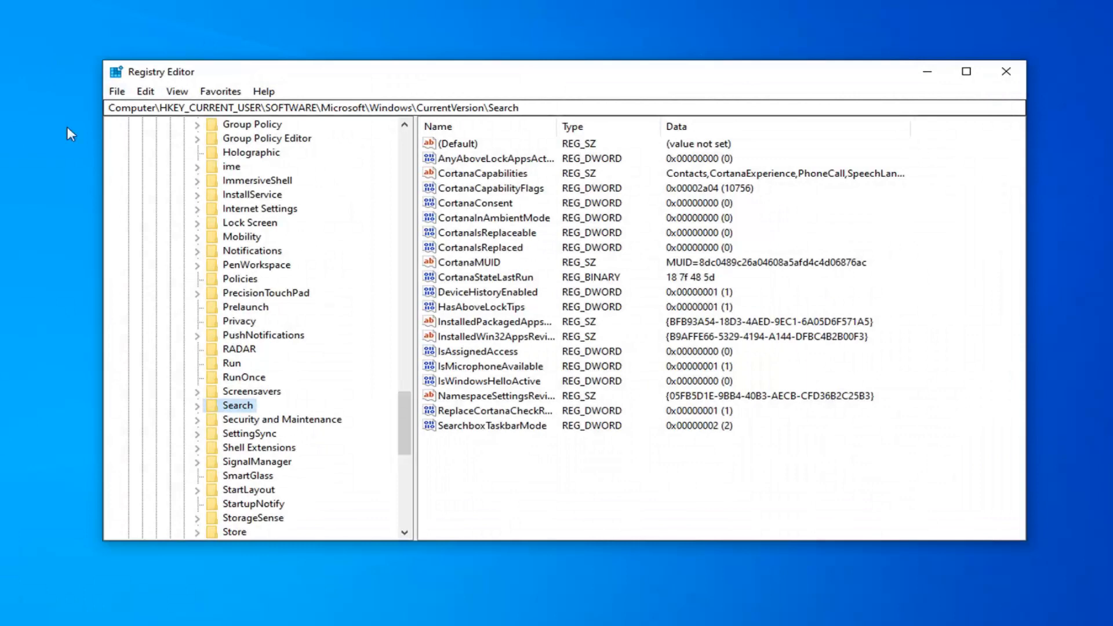
mouse_move(628, 247)
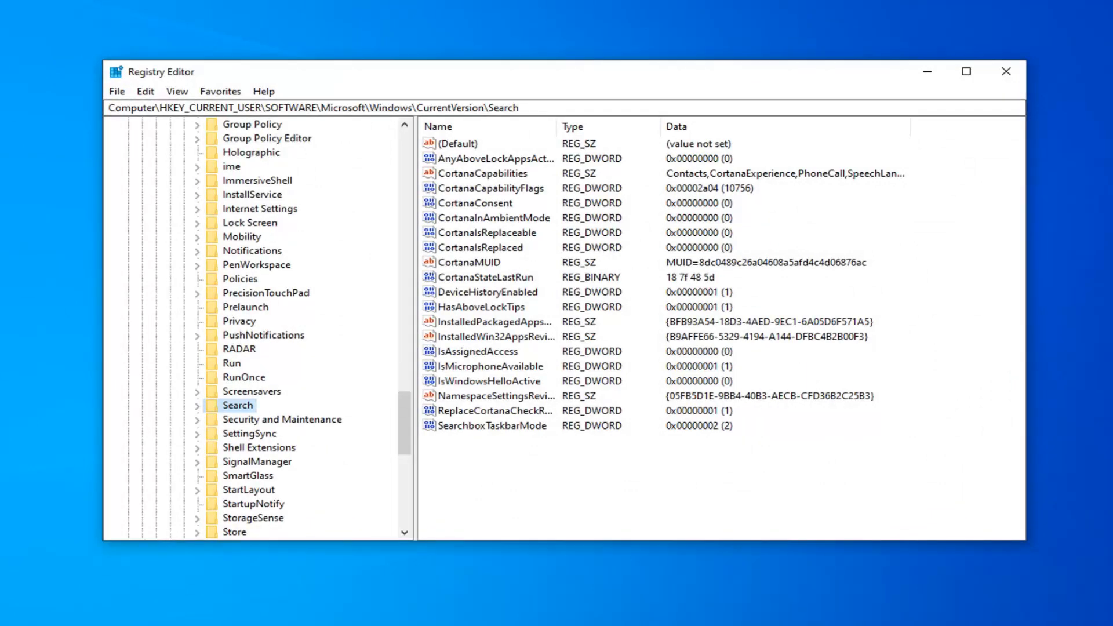
mouse_move(536, 383)
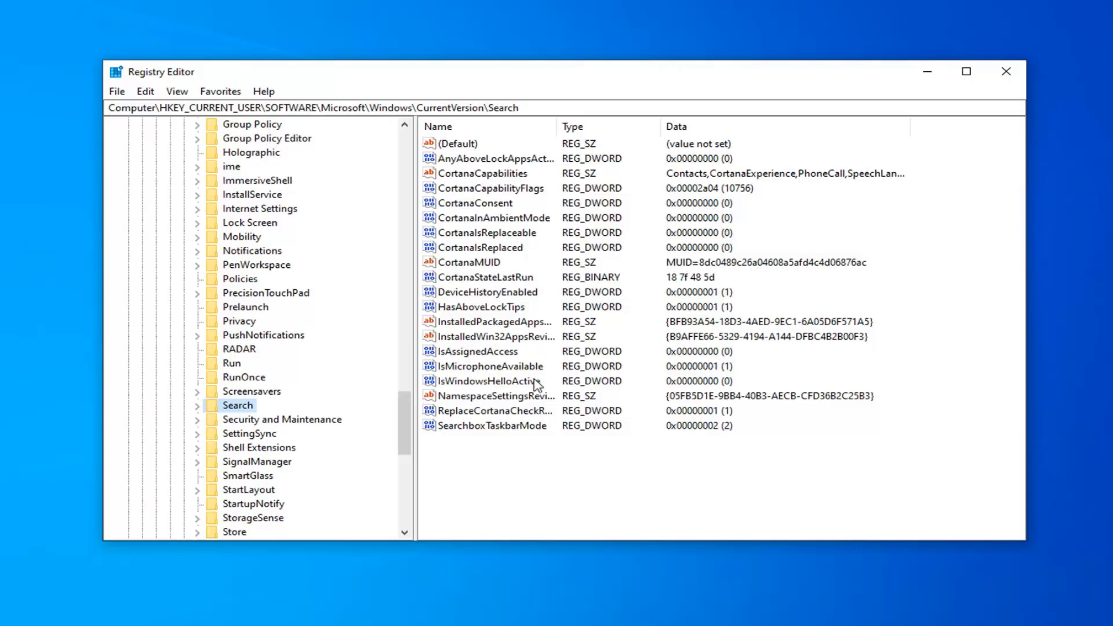
Open CortanaConsent and confirm its value data of 0.
left_click(478, 203)
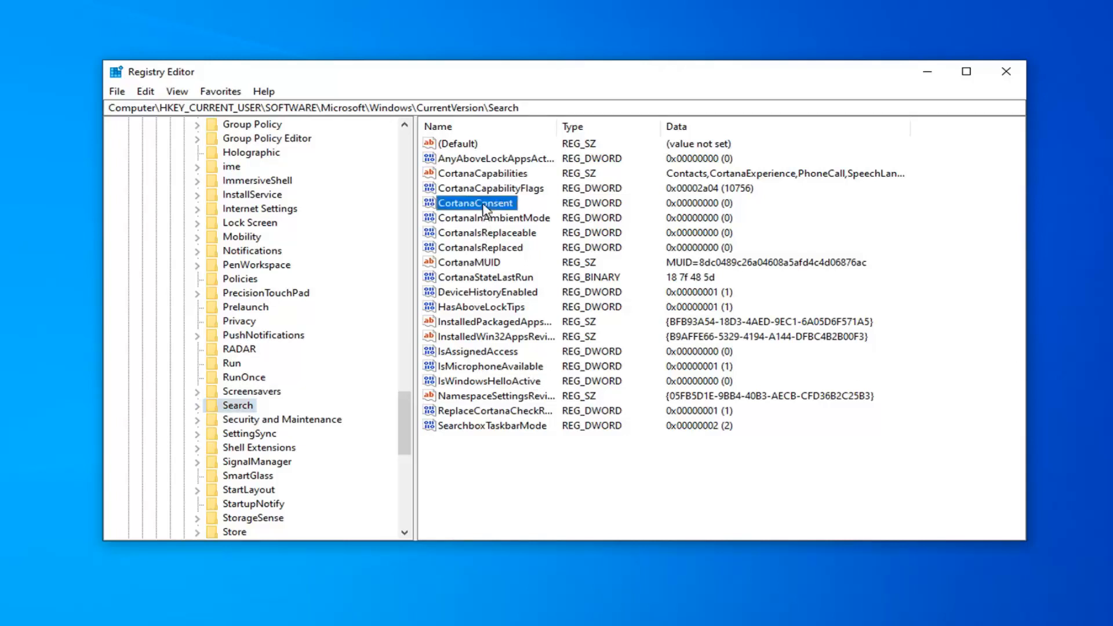
double_click(475, 202)
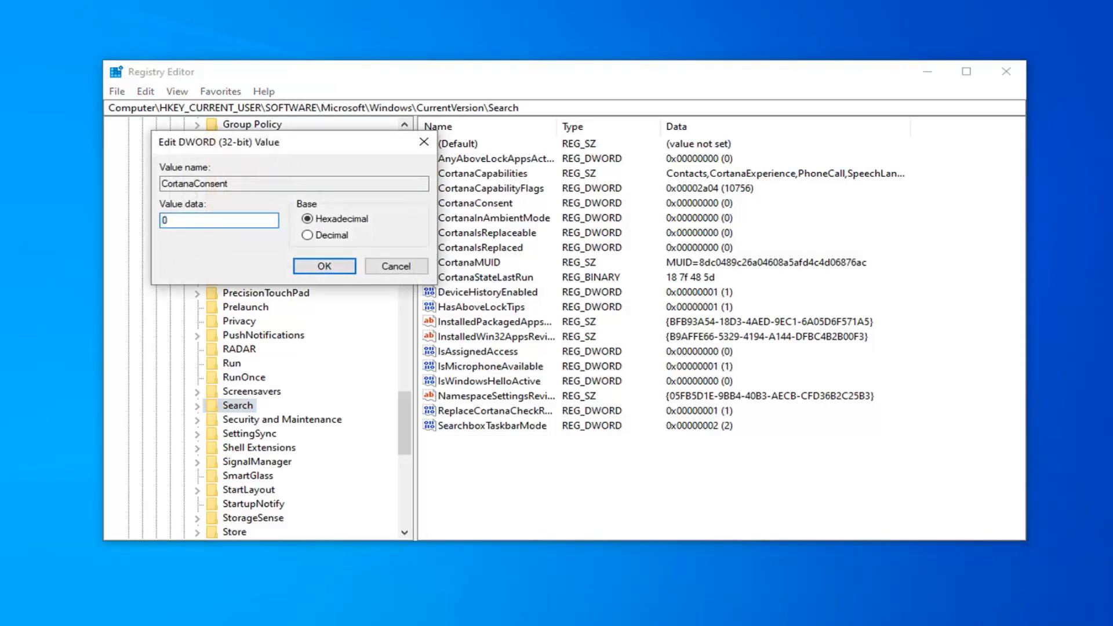
mouse_move(225, 242)
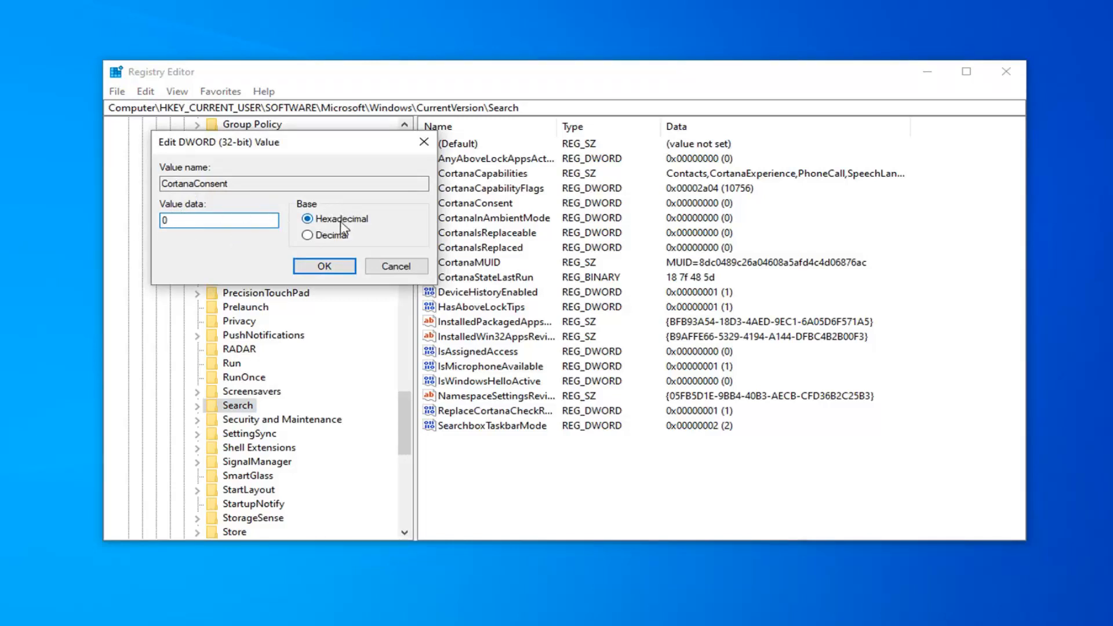
left_click(324, 266)
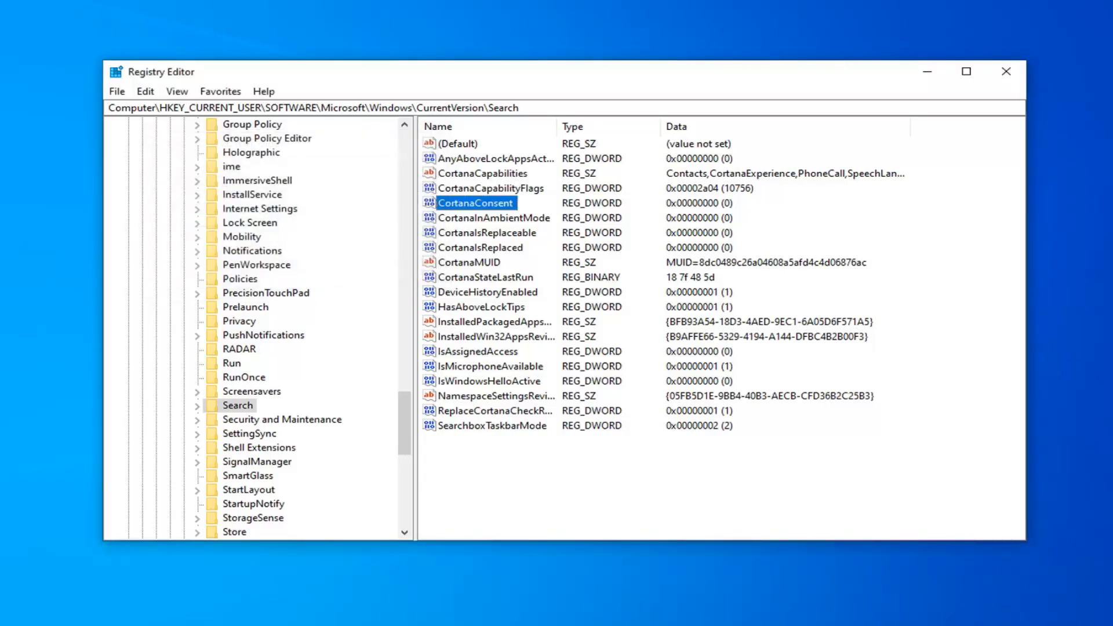
mouse_move(644, 440)
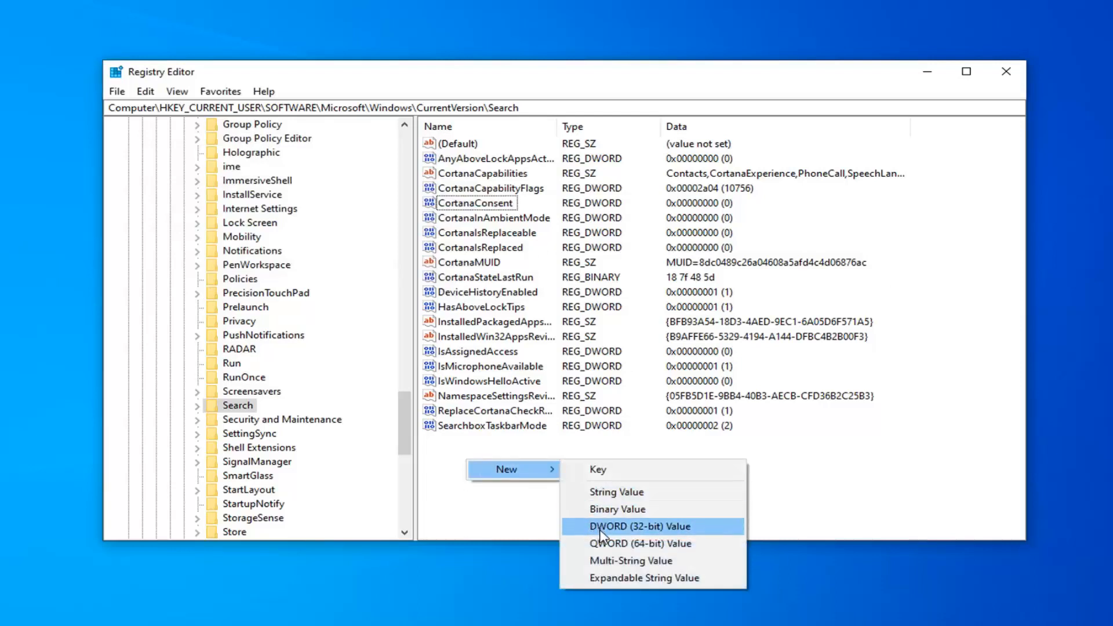
Create a DWORD (32-bit) value named BingSearchEnabled in the Search key.
left_click(635, 526)
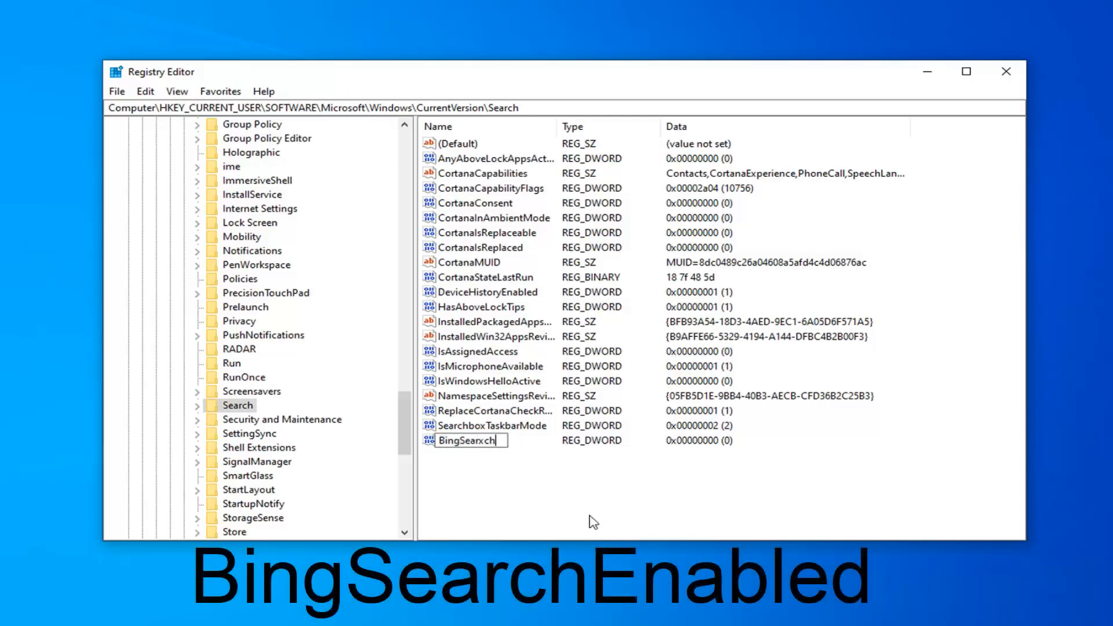
type("BingSearchEnabled")
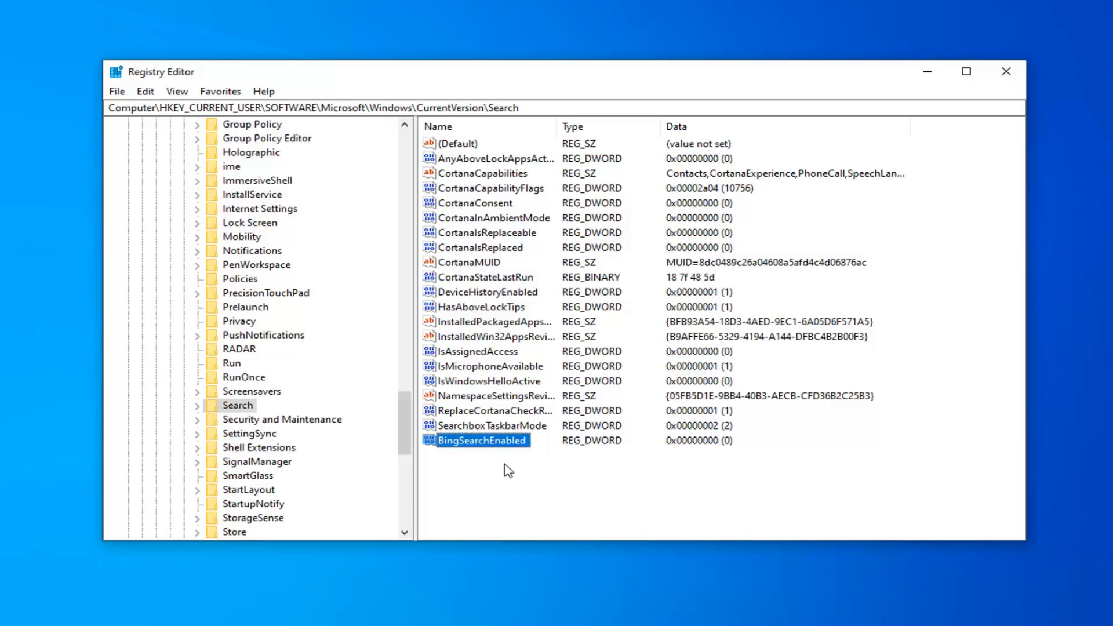
mouse_move(719, 450)
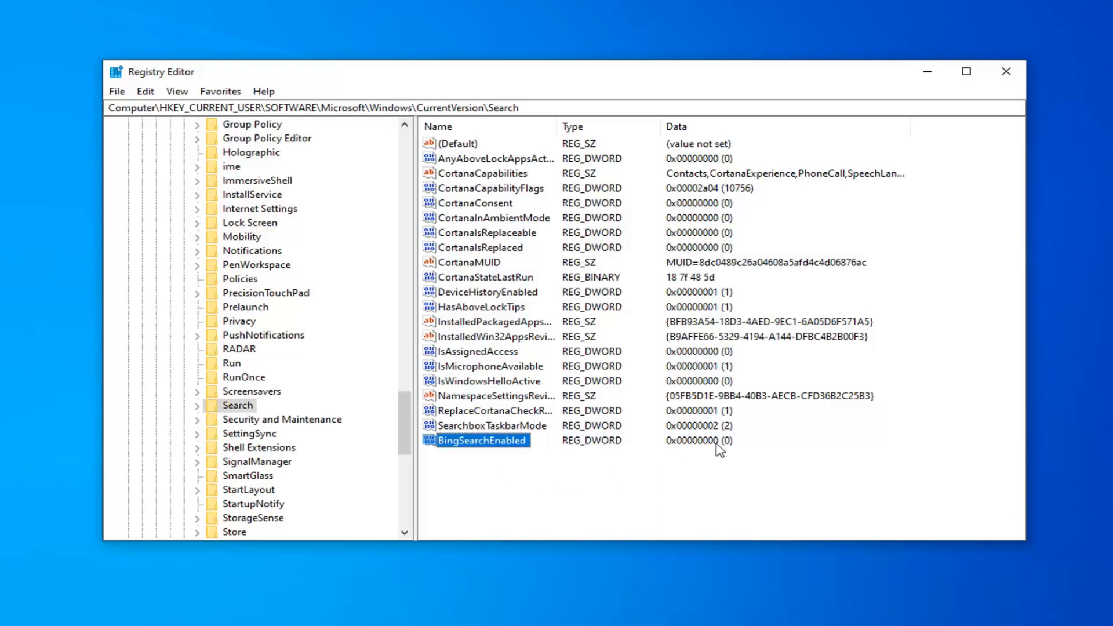
Open BingSearchEnabled and confirm its value data of 0.
double_click(476, 440)
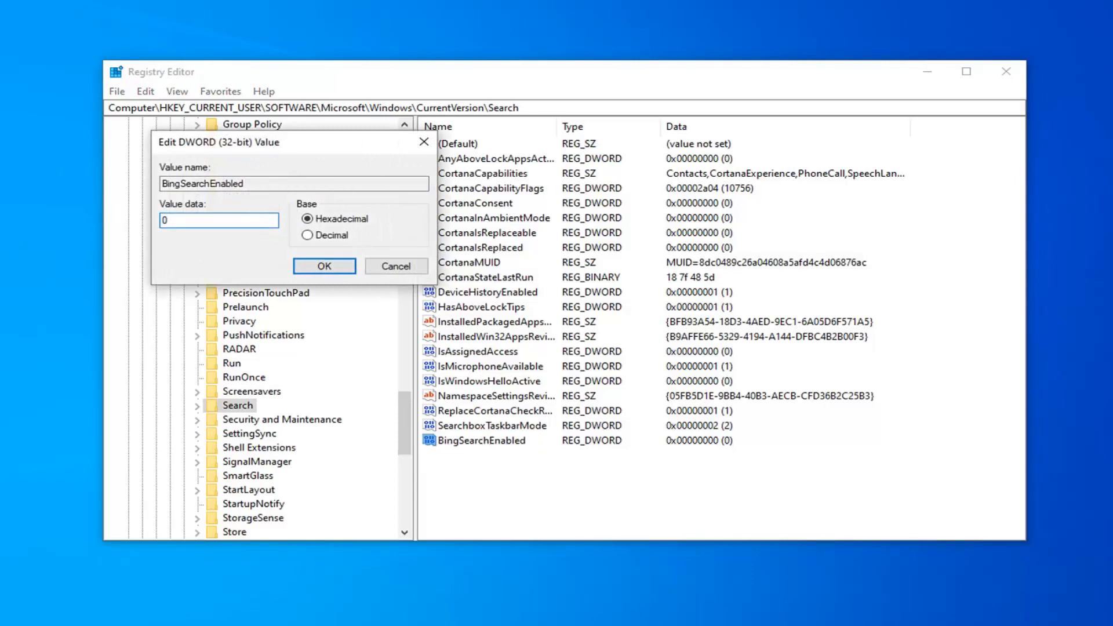
left_click(324, 265)
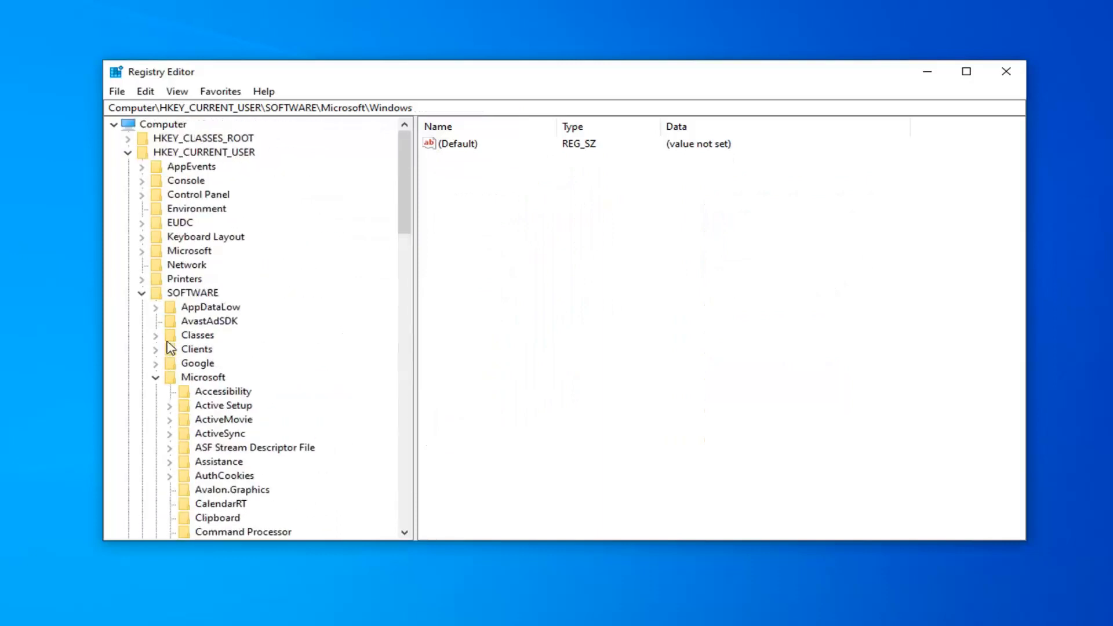
Collapse the key tree back to Computer and close Registry Editor.
left_click(142, 292)
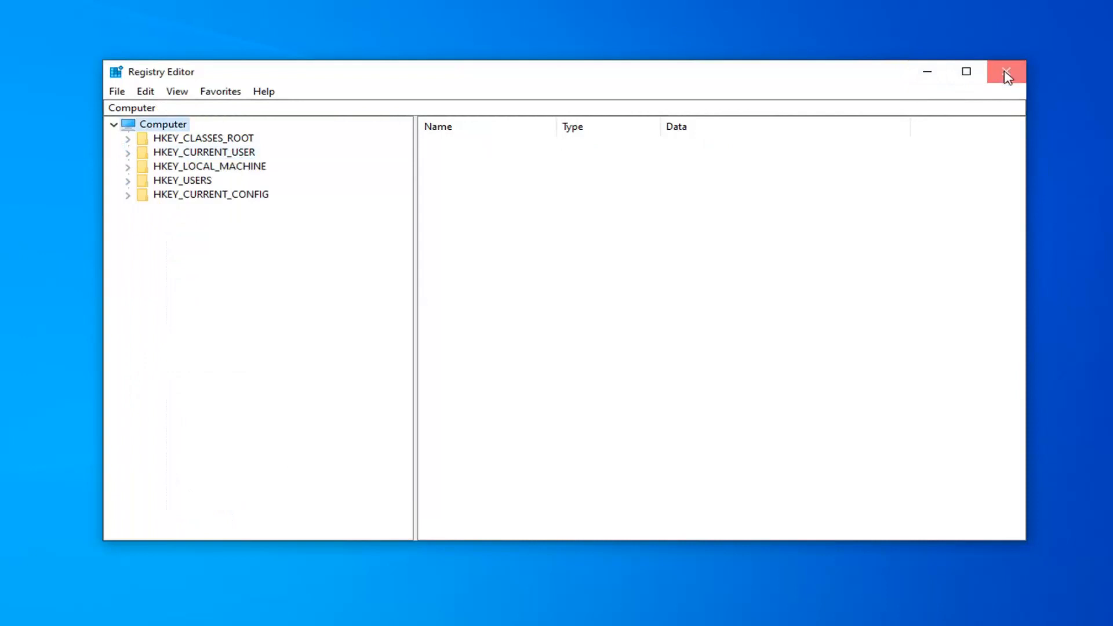
left_click(1006, 72)
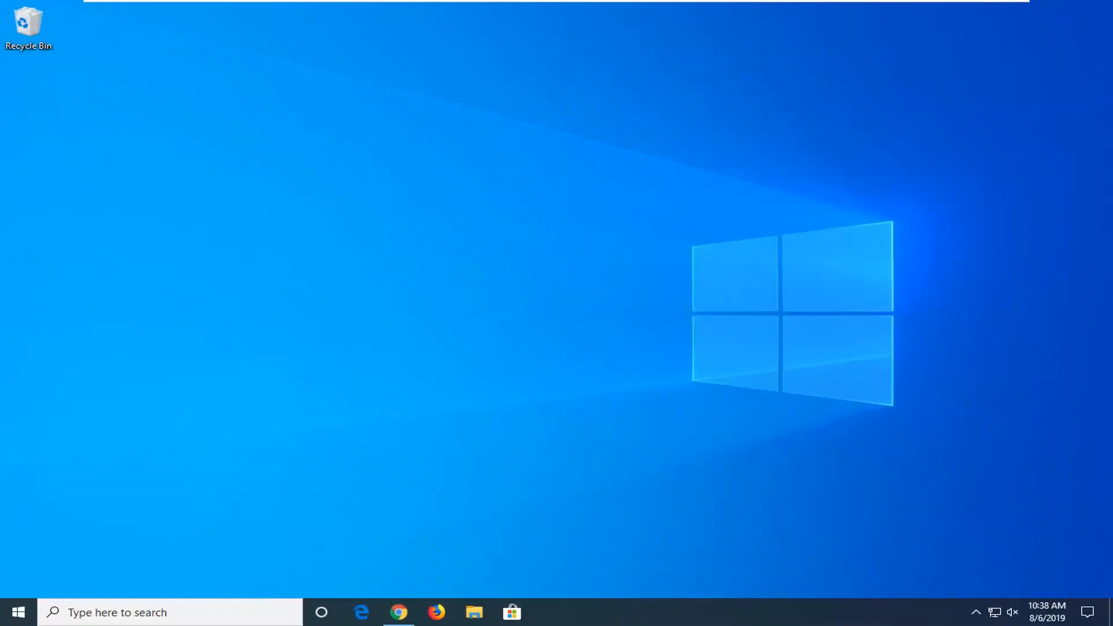